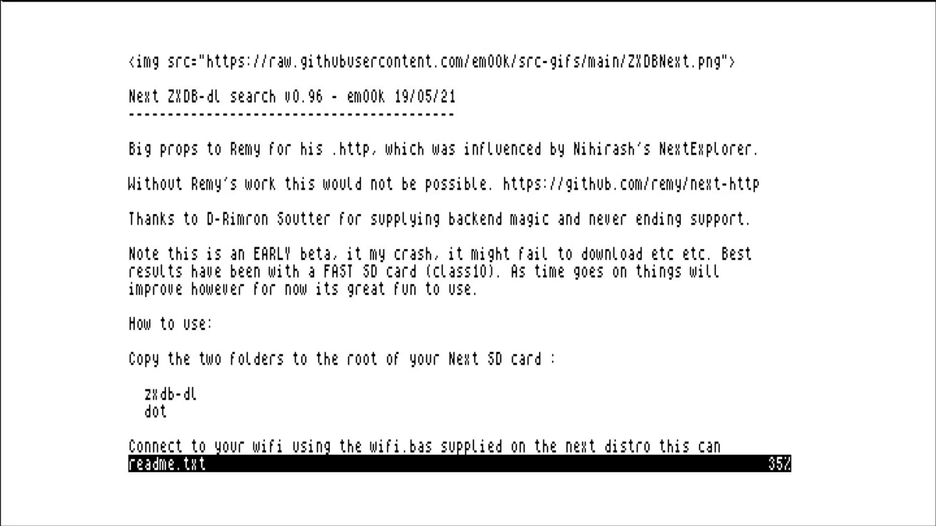
- Scroll down through readme.txt before exiting to launch the ZXDB-dl loader
scroll("down", 3)
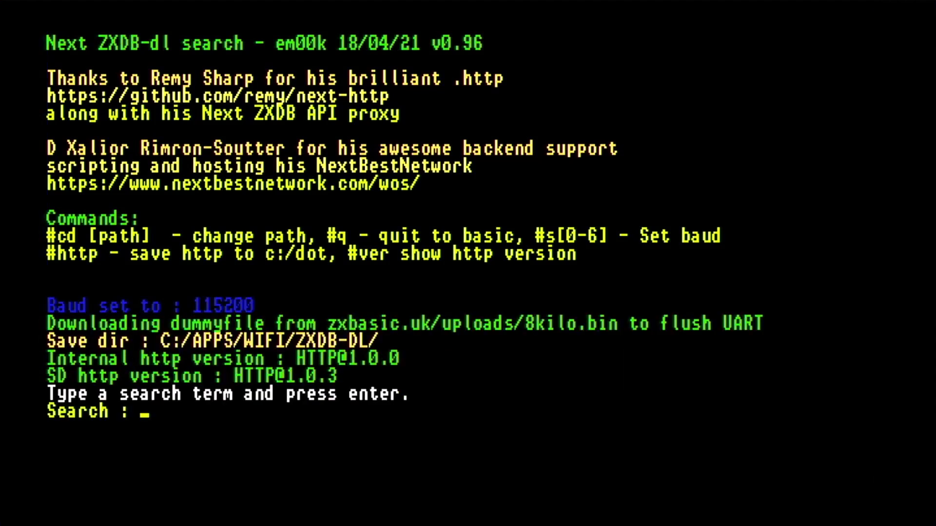
- Search ZXDB-dl for 'manic miner' and select an entry from the nine results
type("ma")
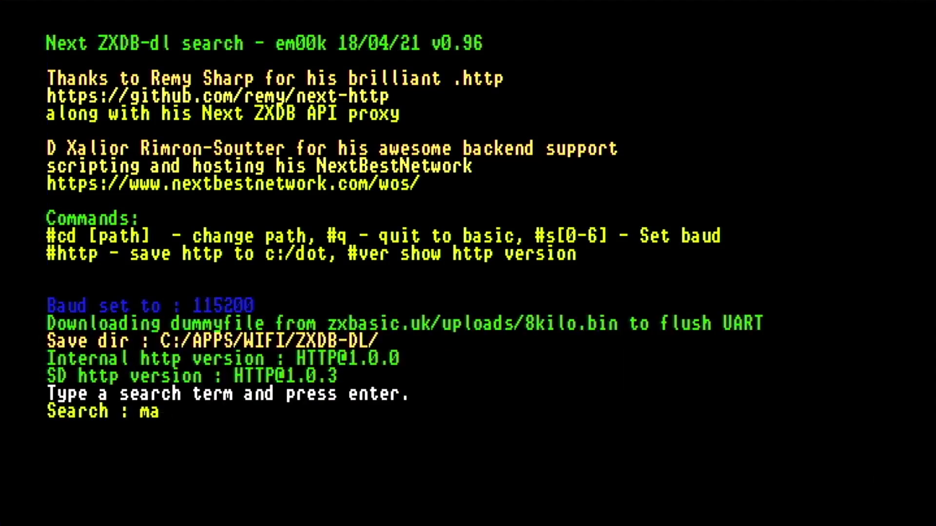
type("nic m")
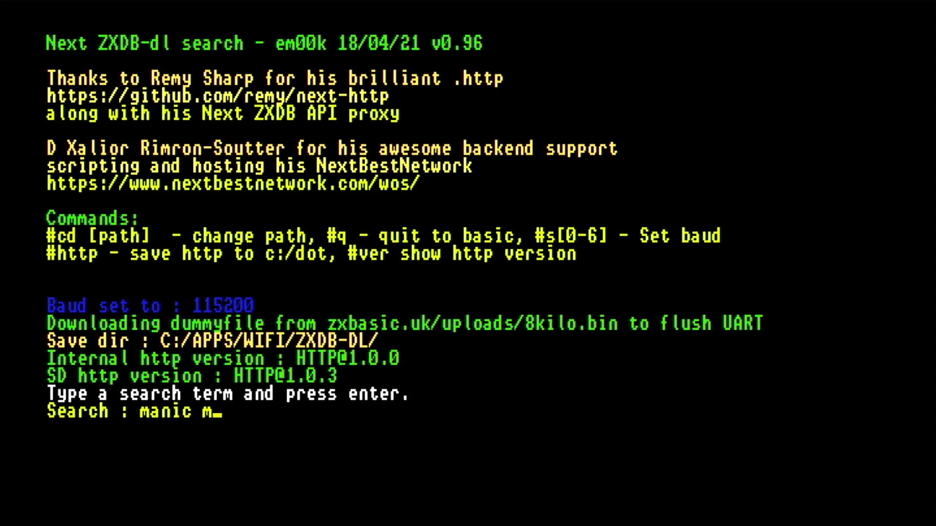
type("iner")
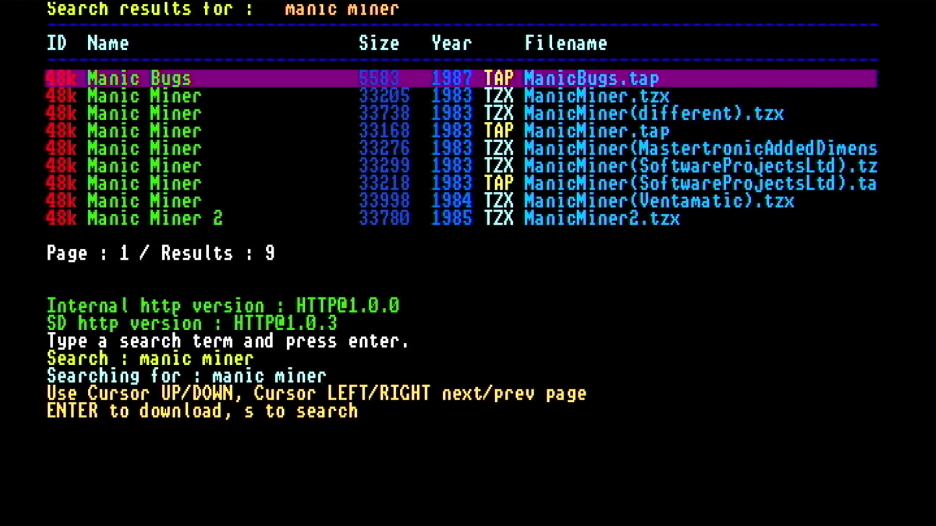
key("Down")
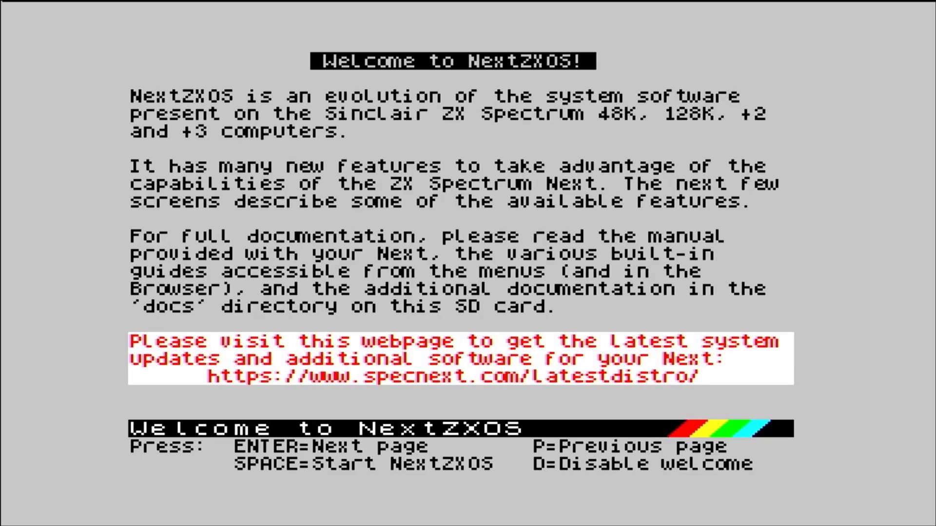
- Start NextZXOS and relaunch zxdb-dl.bin from C:/APPS/WIFI/ZXDB-DL/
key("space")
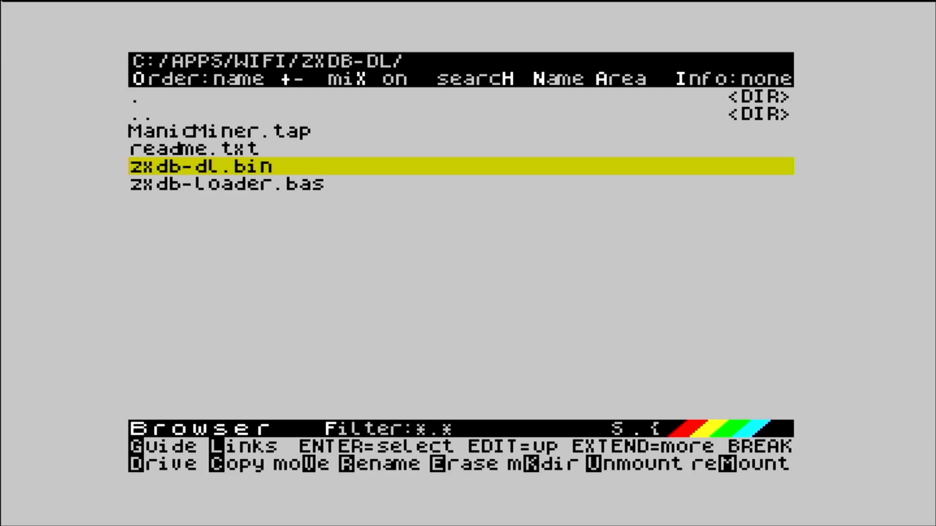
key("up")
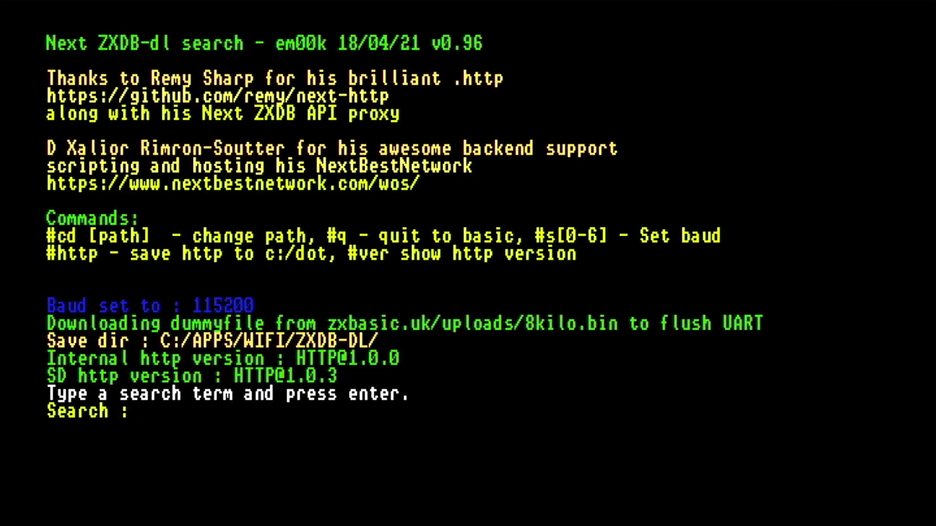
- Search for 'invaders', page through the 13 results, and download an Invaders version
type("invaders")
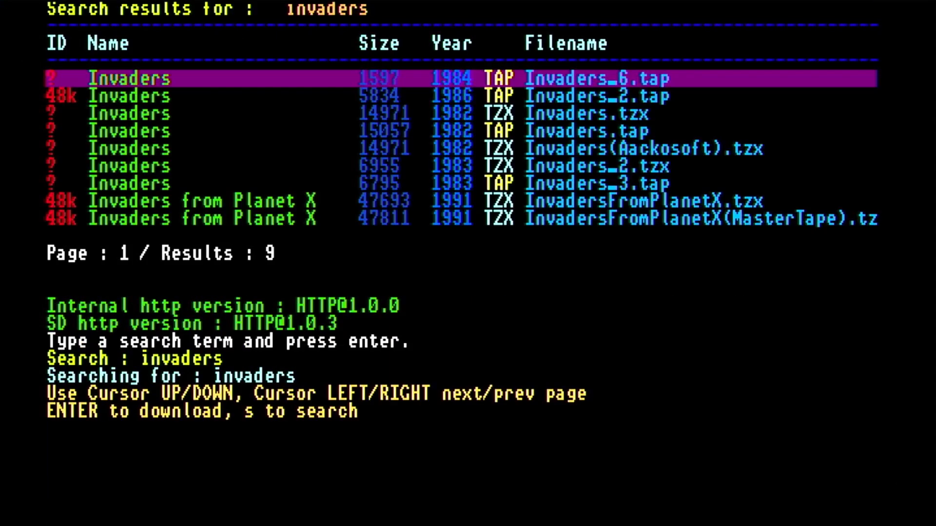
key("Right")
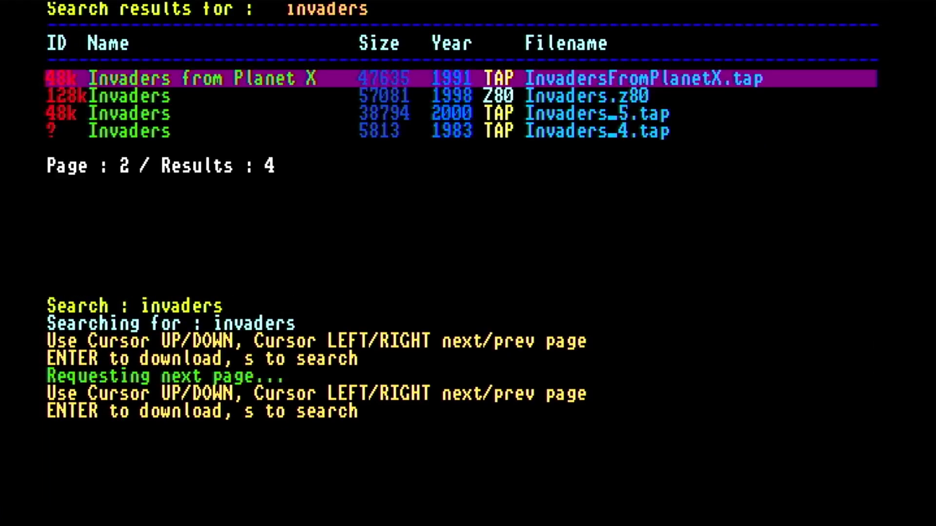
key("Down")
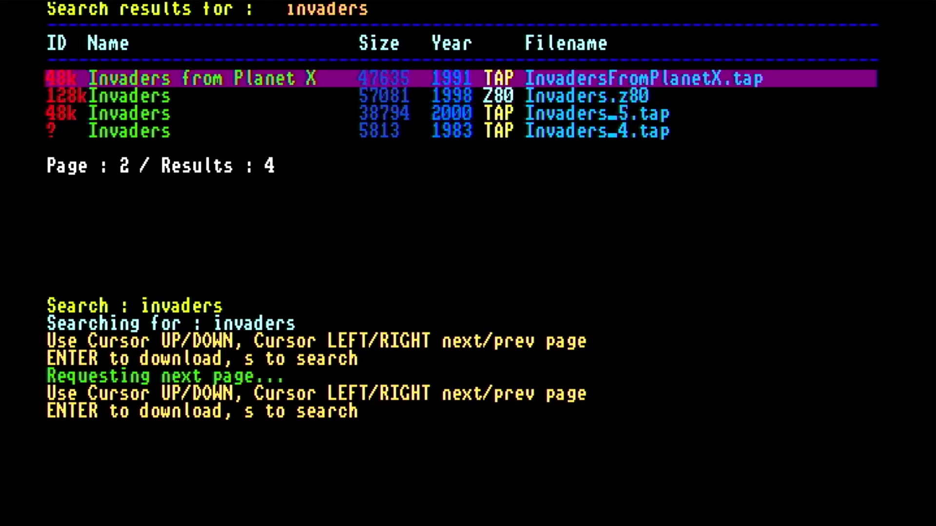
key("Down")
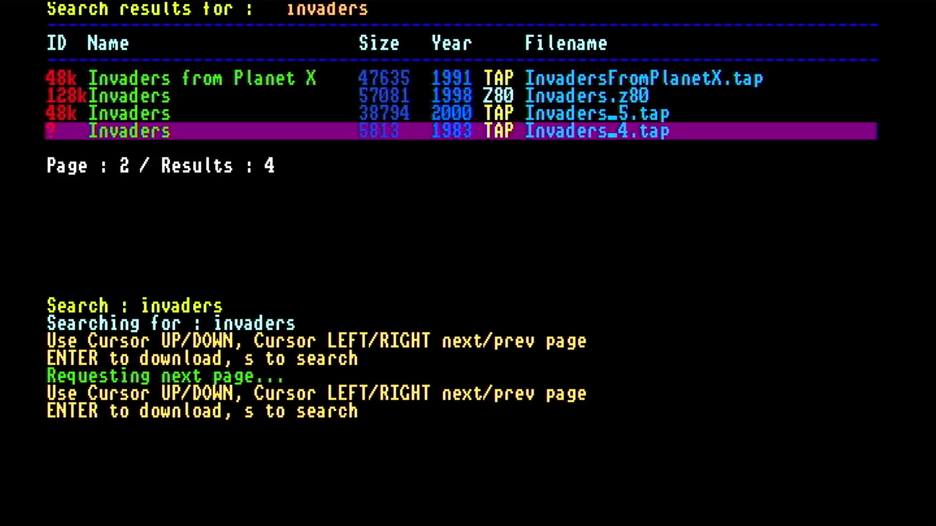
key("Left")
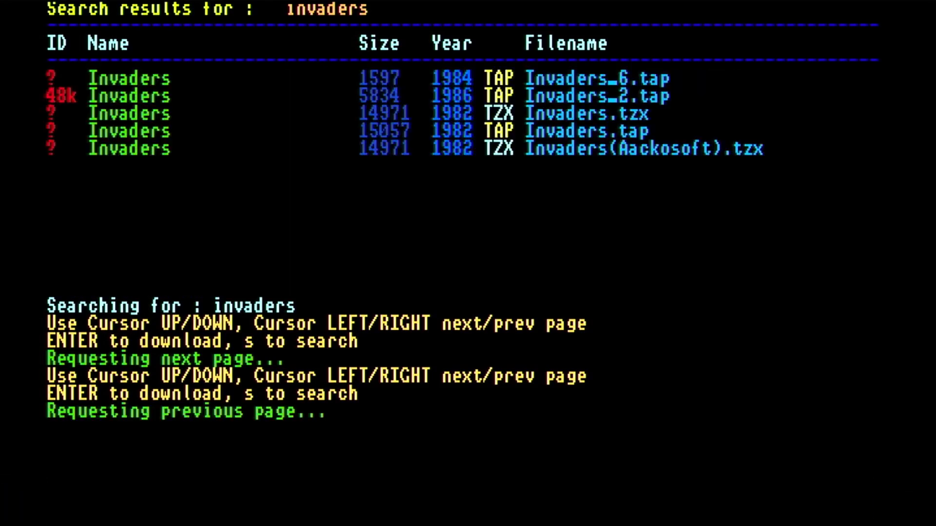
key("Down")
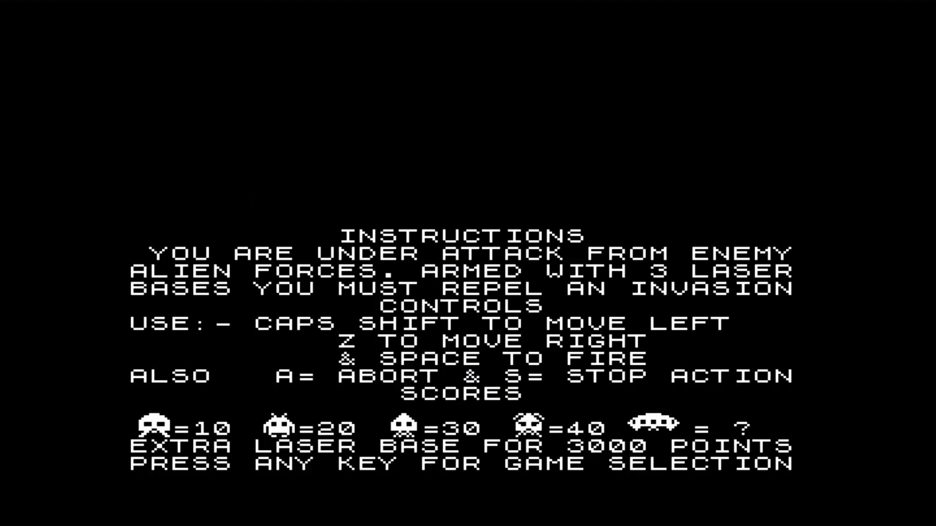
- Move past the Invaders instructions screen and reset to the NextZXOS welcome screen
key("space")
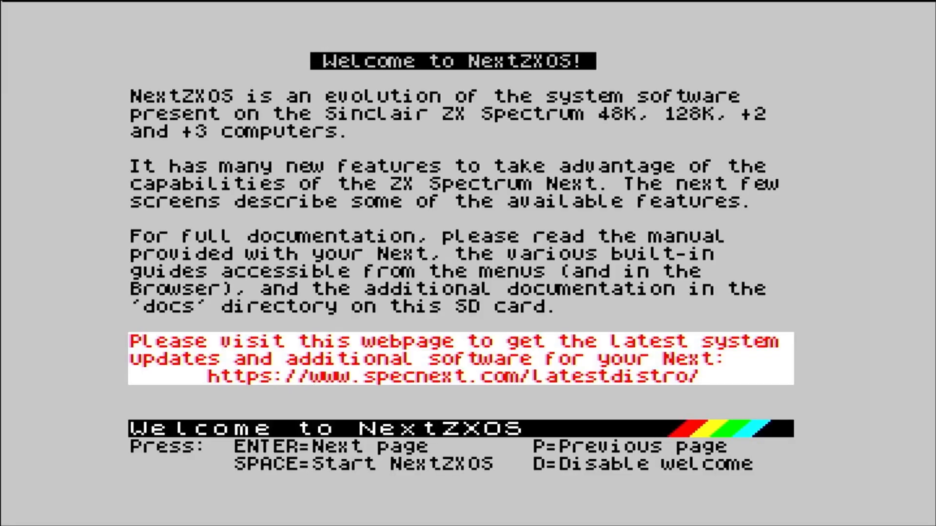
- Skip the welcome screen to the main menu and view the GetIt 1.3 itch.io page
key("space")
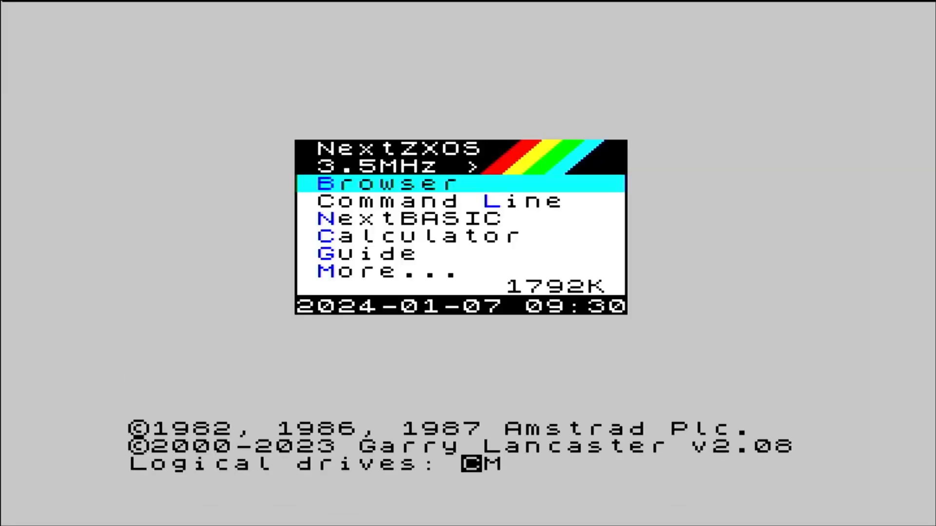
left_click(387, 183)
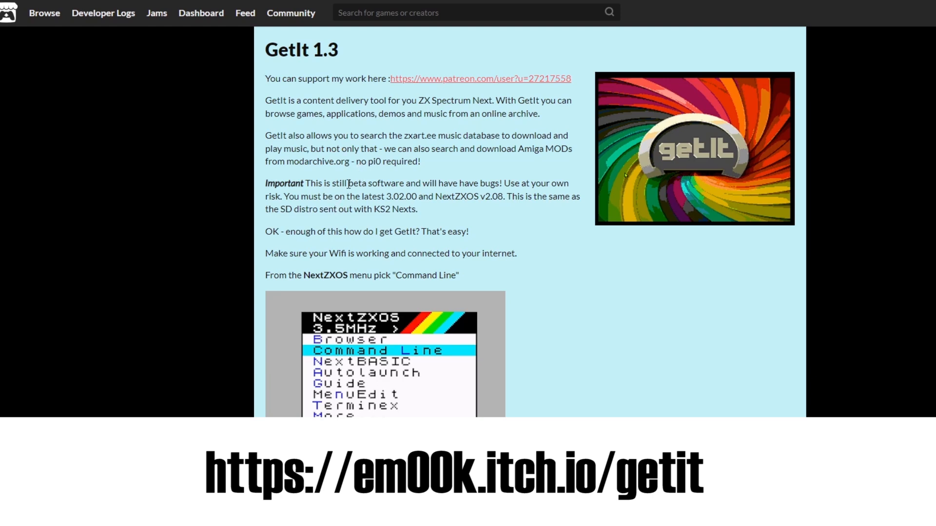
left_click_drag(348, 183, 405, 196)
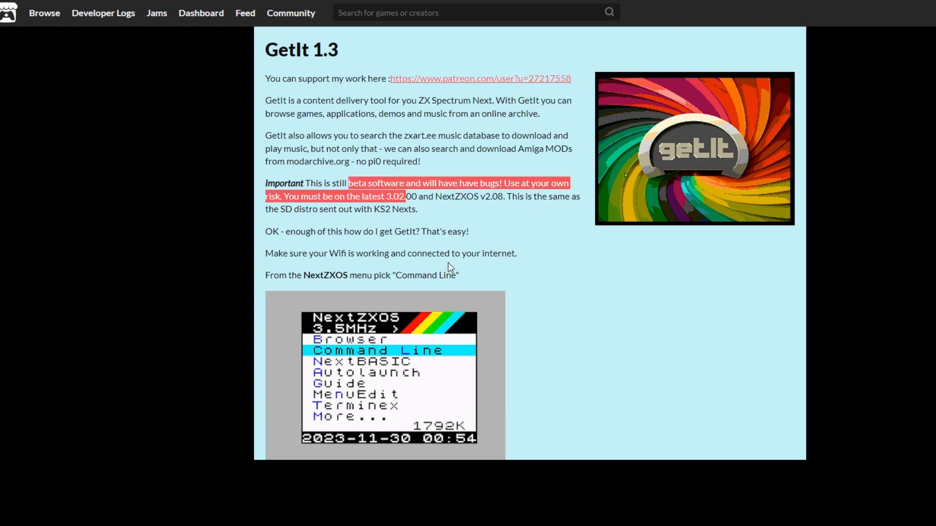
scroll("down", 3)
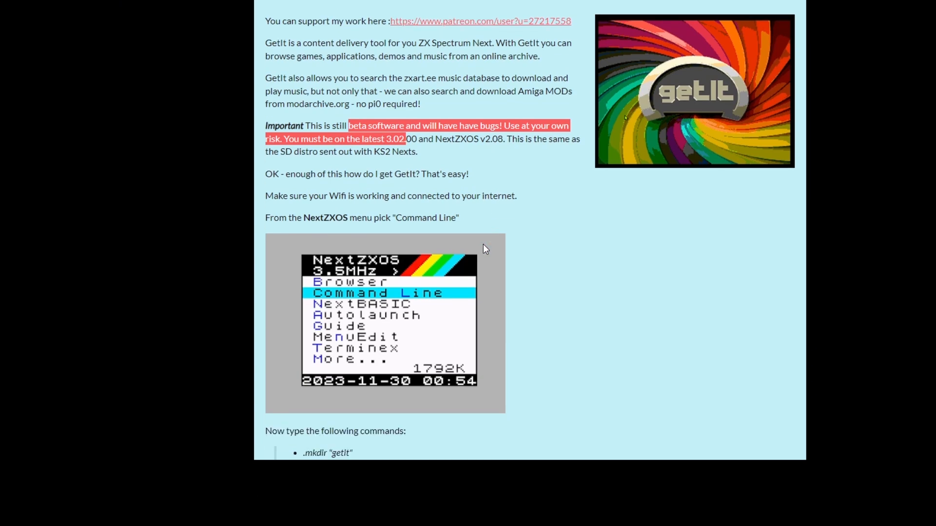
scroll("down", 3)
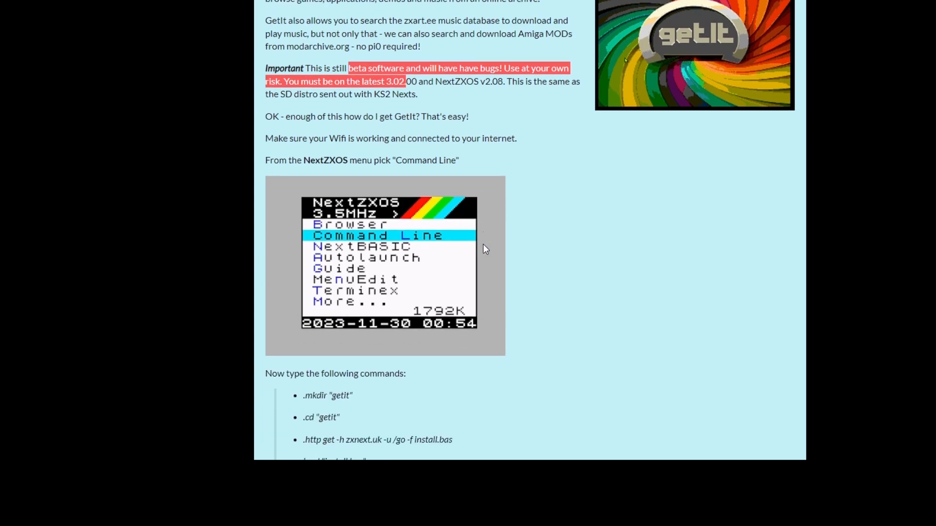
scroll("down", 3)
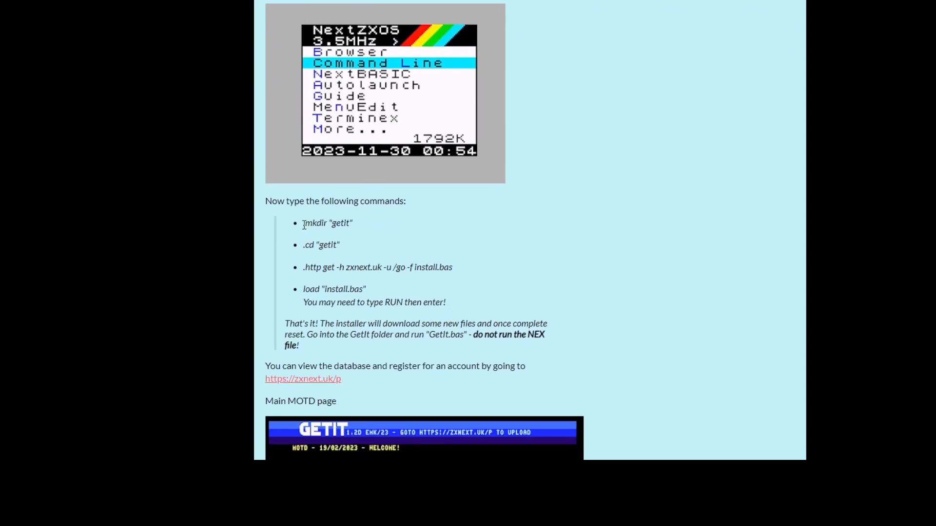
double_click(321, 244)
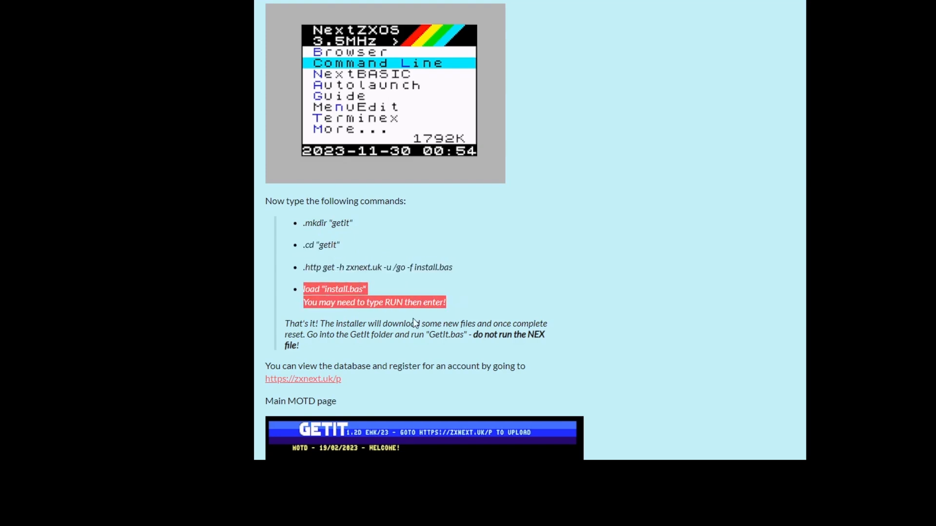
scroll("down", 3)
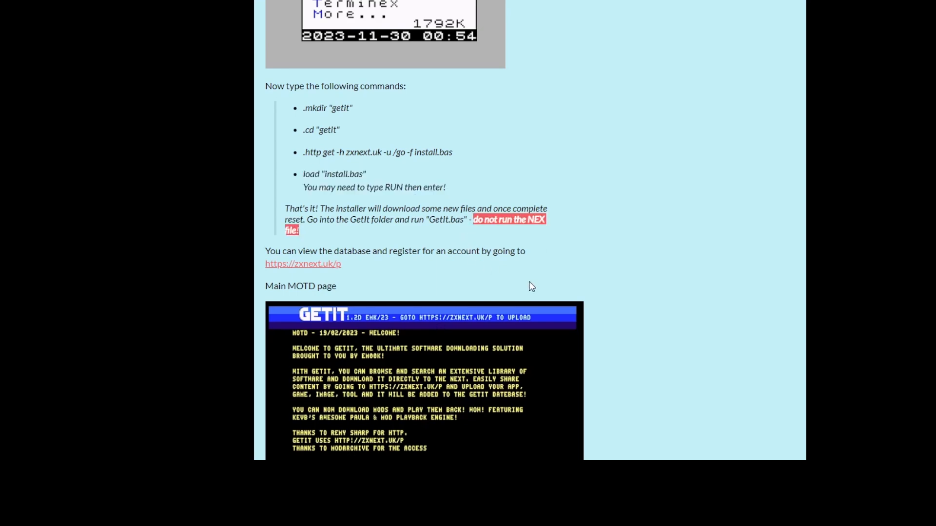
mouse_move(537, 284)
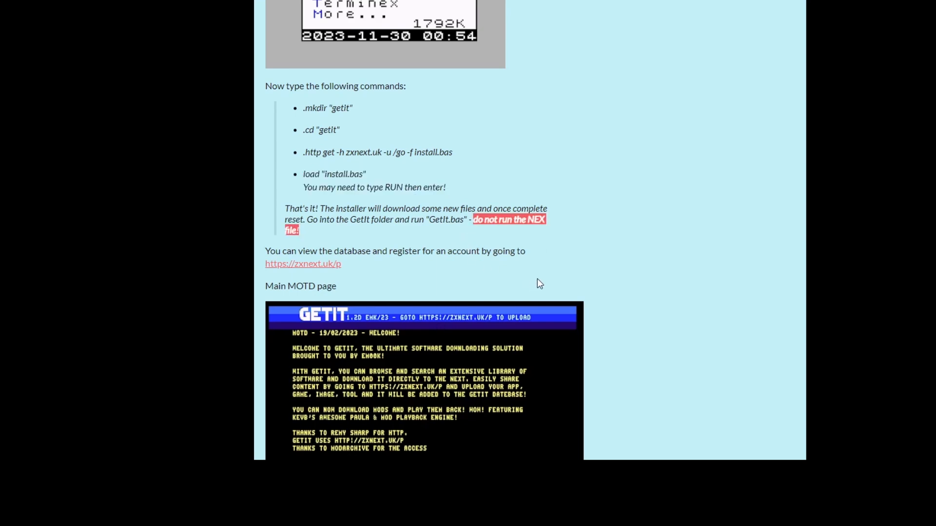
scroll("down", 3)
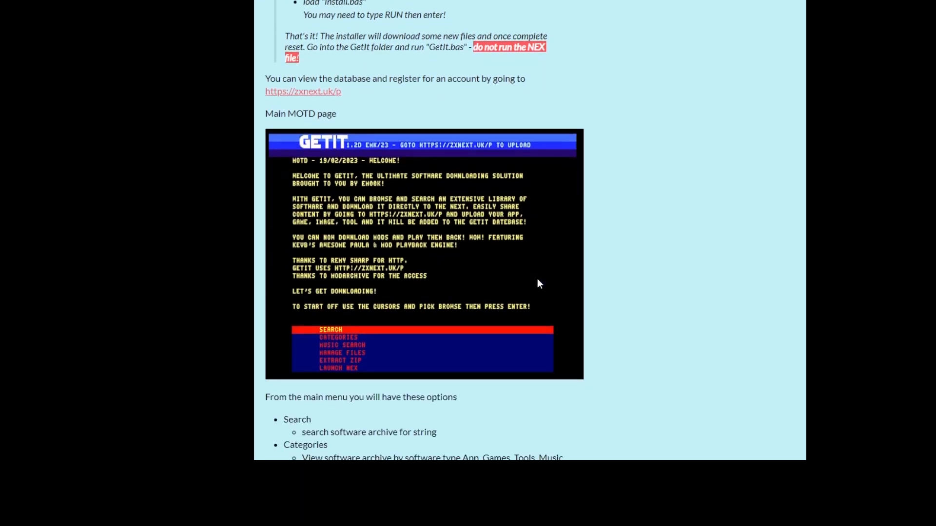
scroll("down", 3)
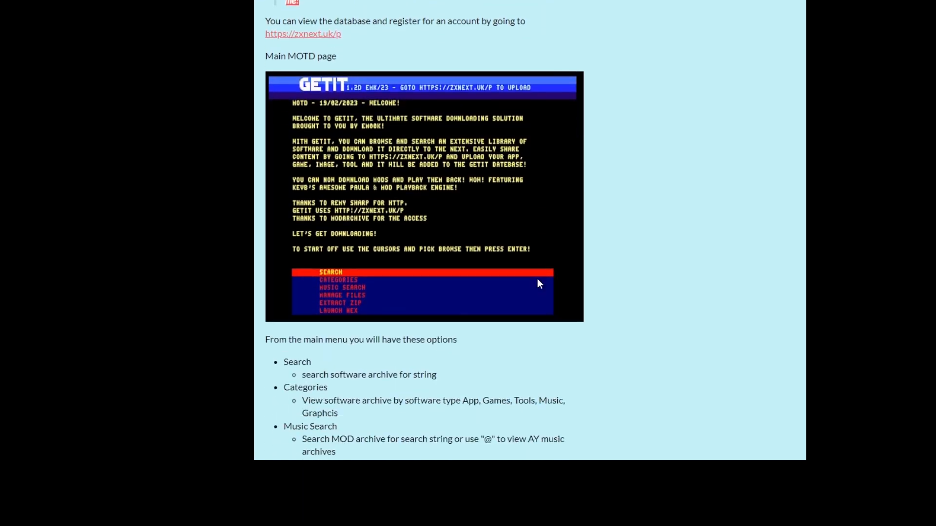
scroll("down", 3)
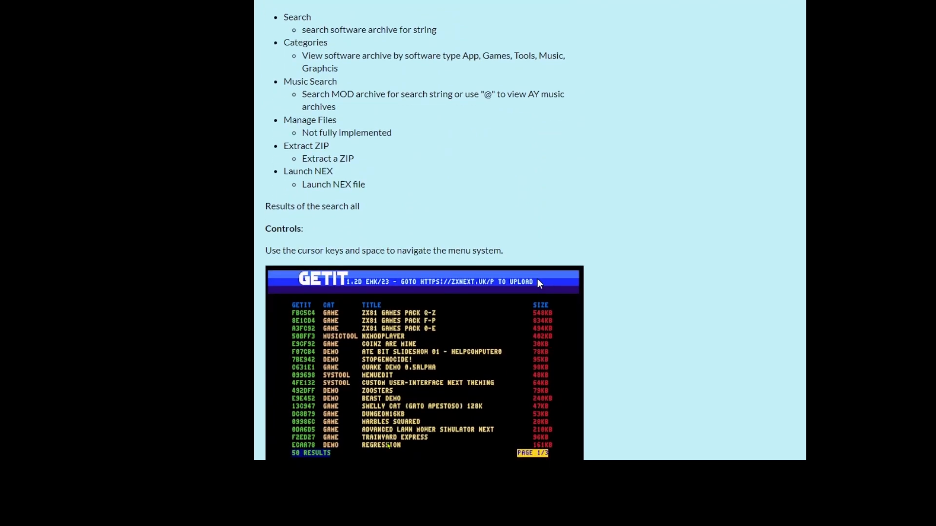
scroll("down", 3)
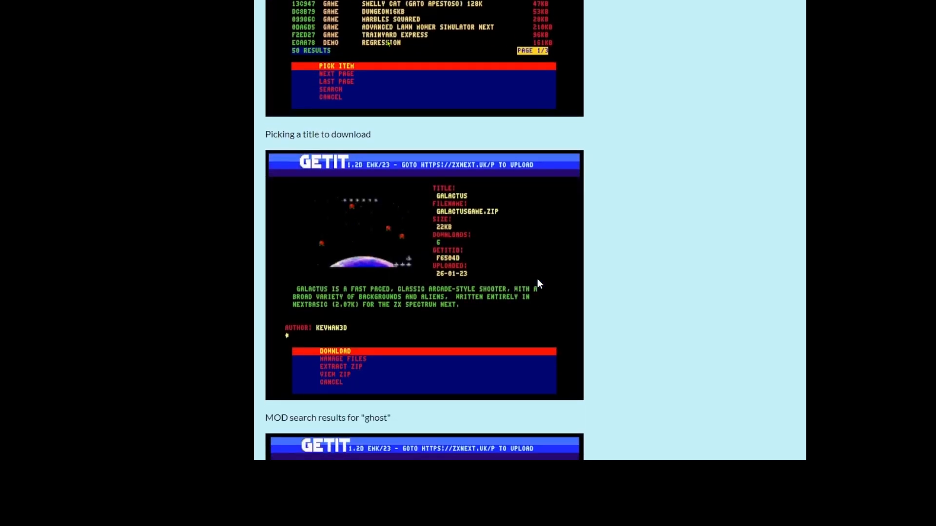
scroll("down", 3)
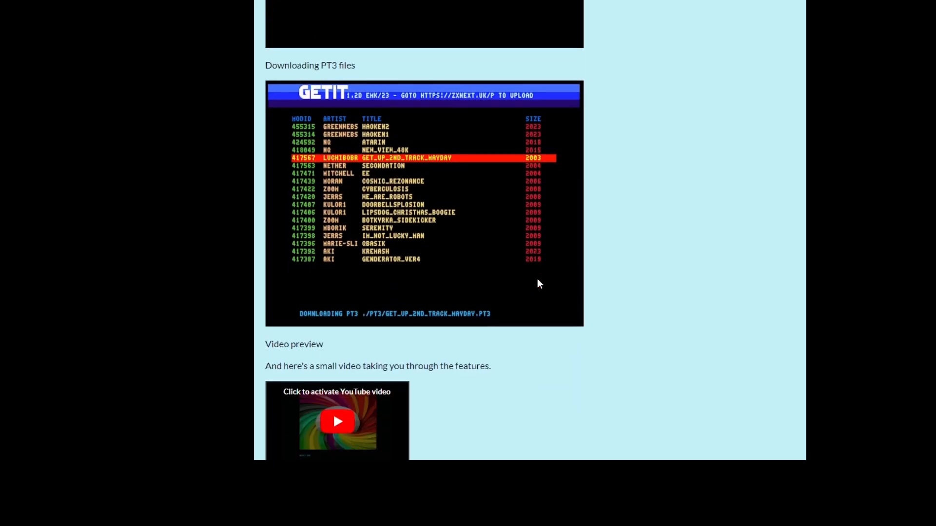
scroll("down", 3)
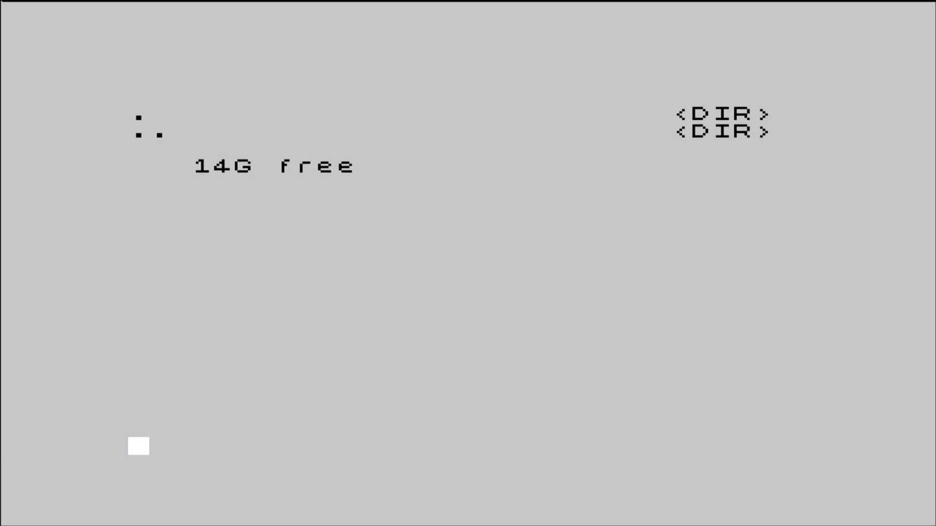
- Enter '.http get -h zxnext.uk -u/go -f install.bas' to fetch the GetIt installer
type(".http ge")
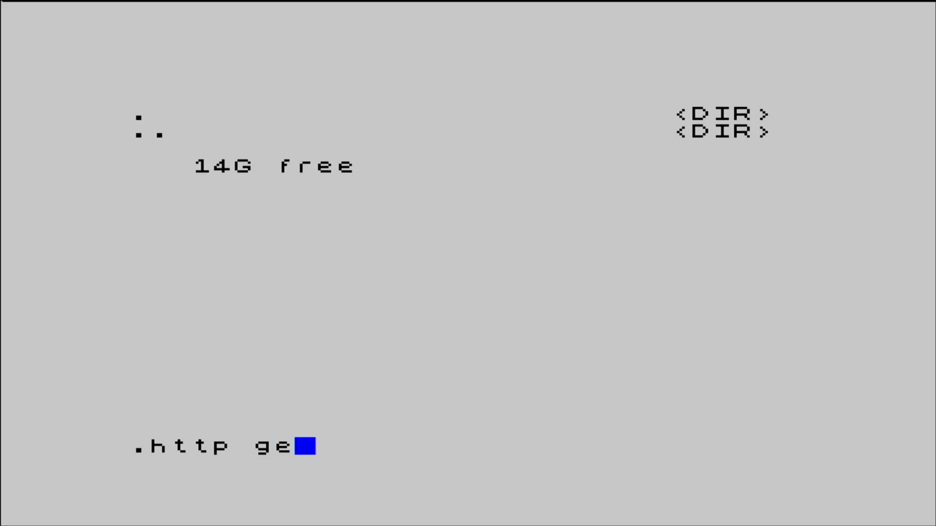
type("t")
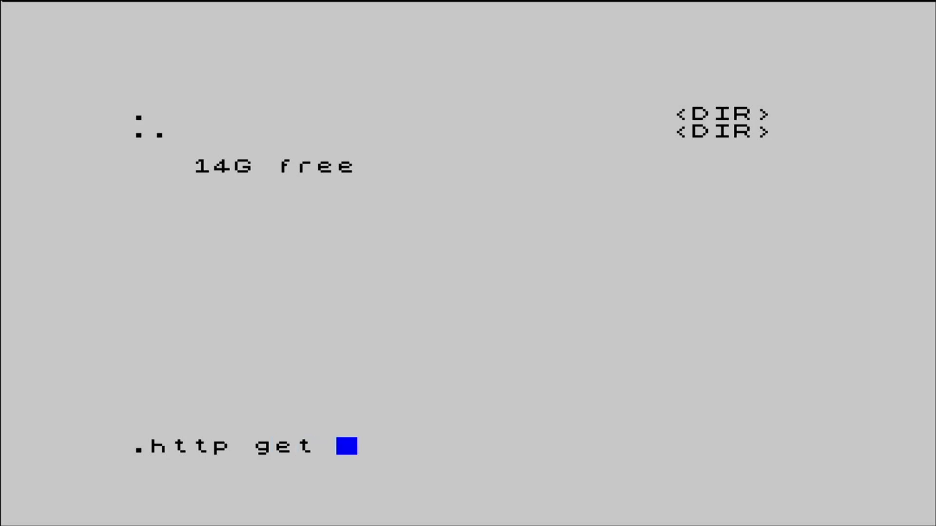
type("-h")
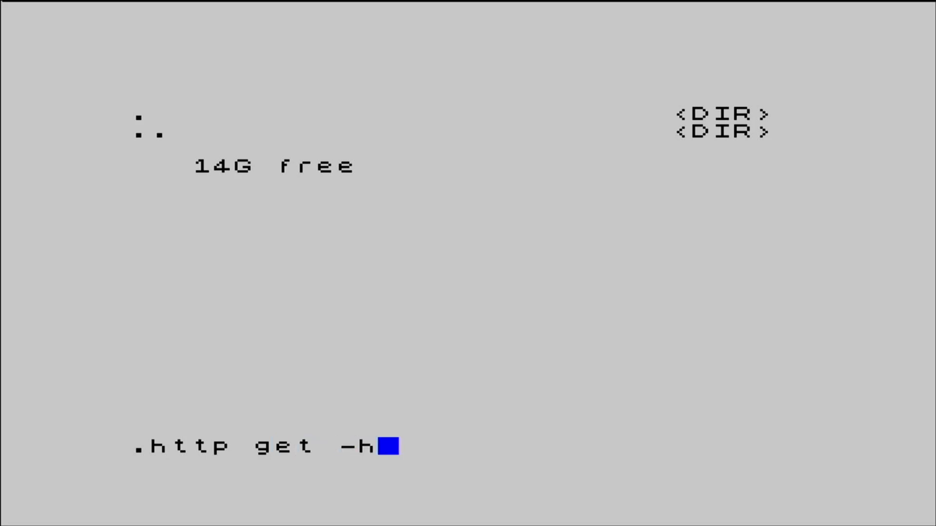
type("\" \"")
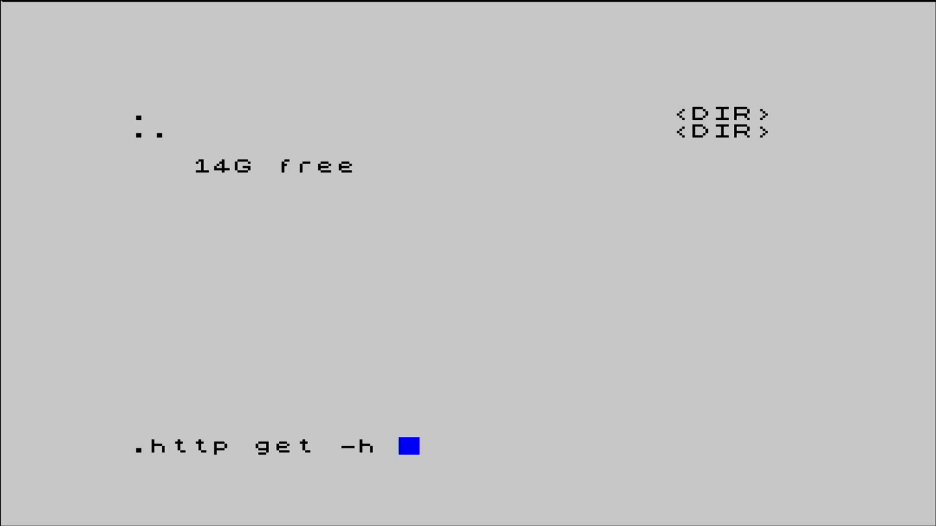
type("zxn")
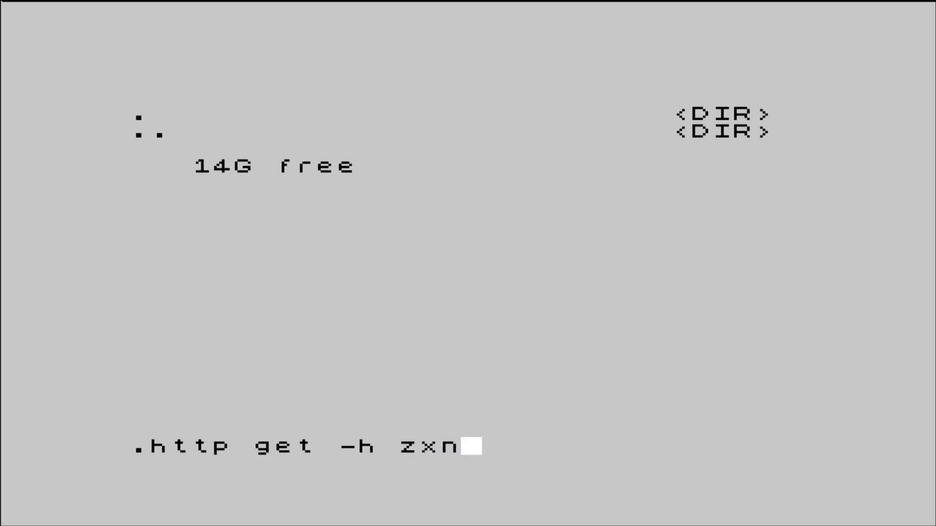
type("e")
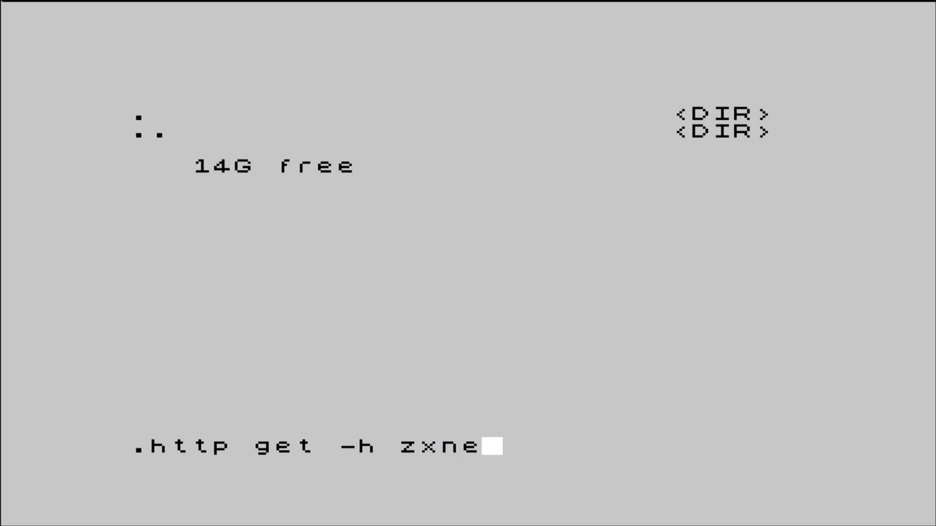
type("t")
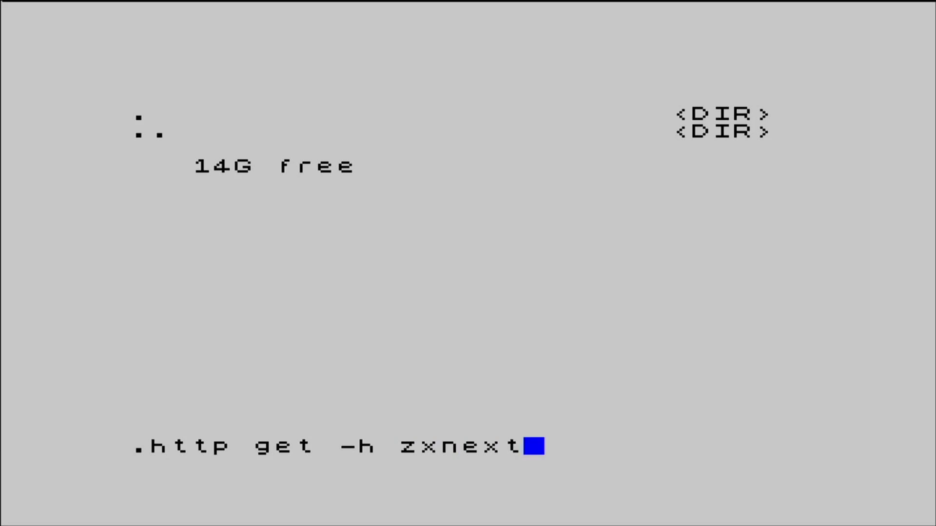
type(".uk -u")
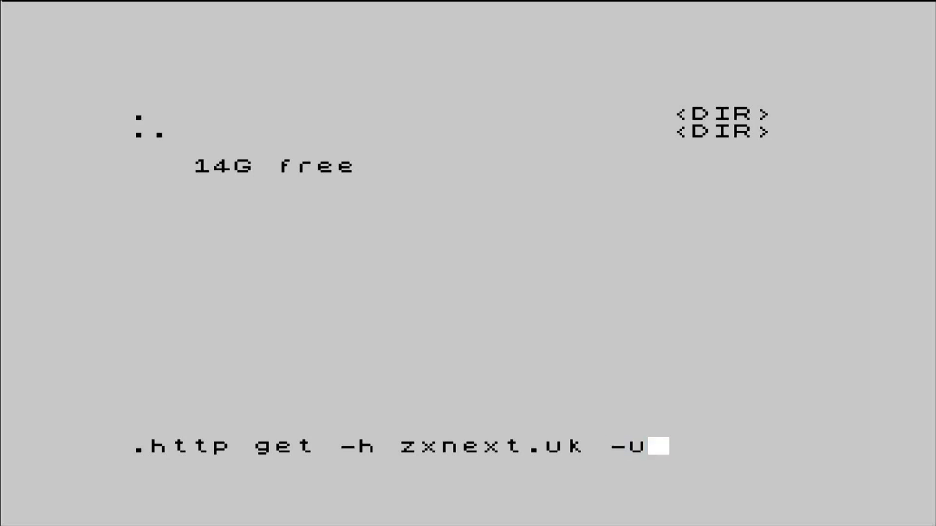
type("/")
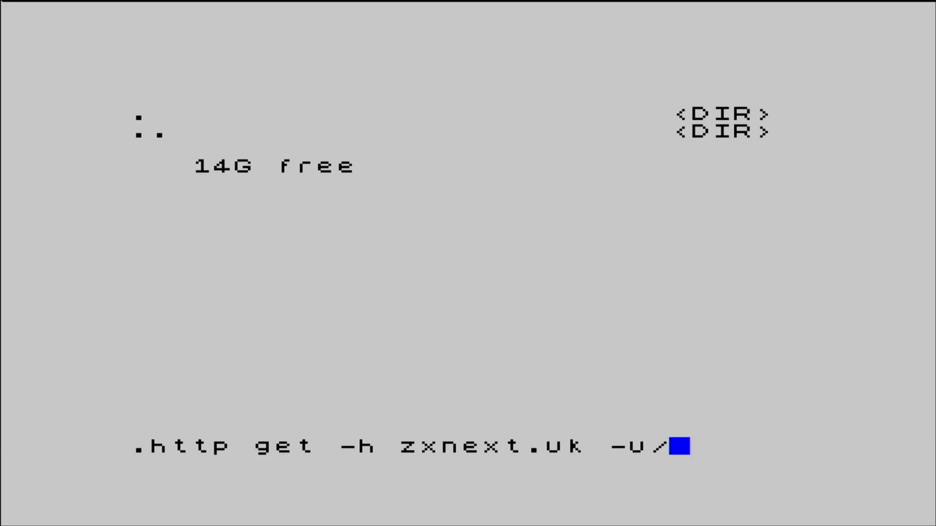
type("go -f")
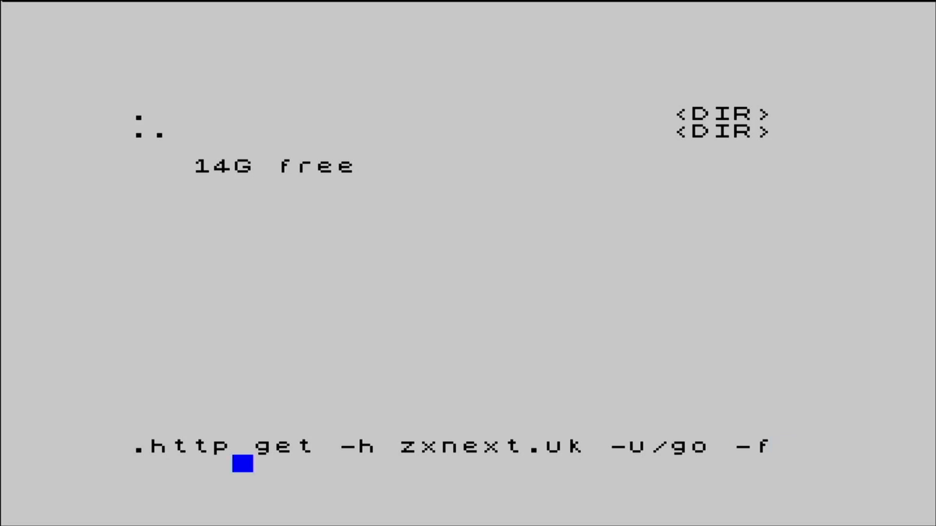
type("in")
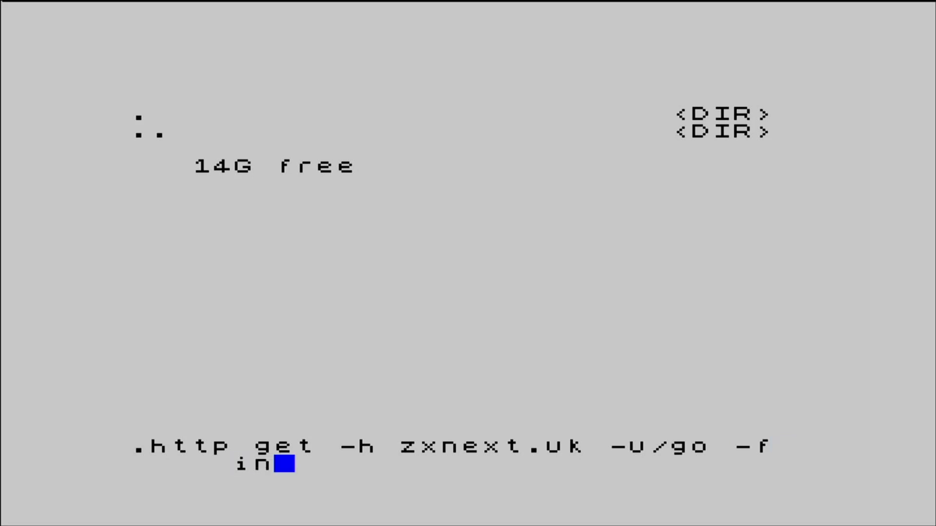
type("stall")
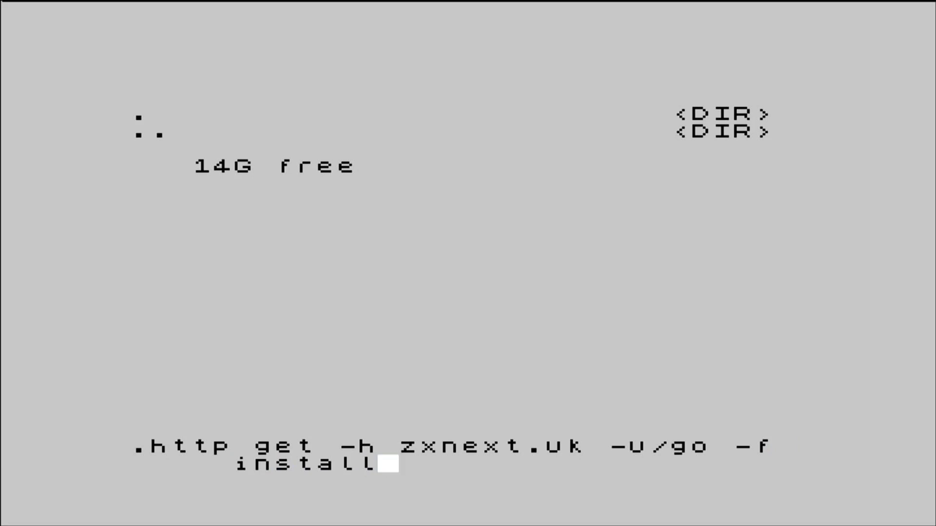
type(".bas")
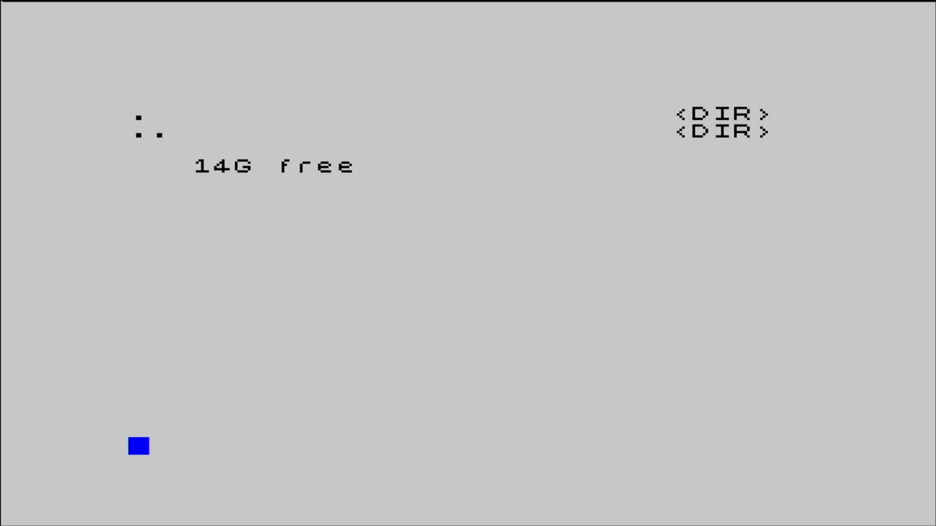
- List the folder to confirm install.bas (2K), then begin typing load "install.bas"
type("dir")
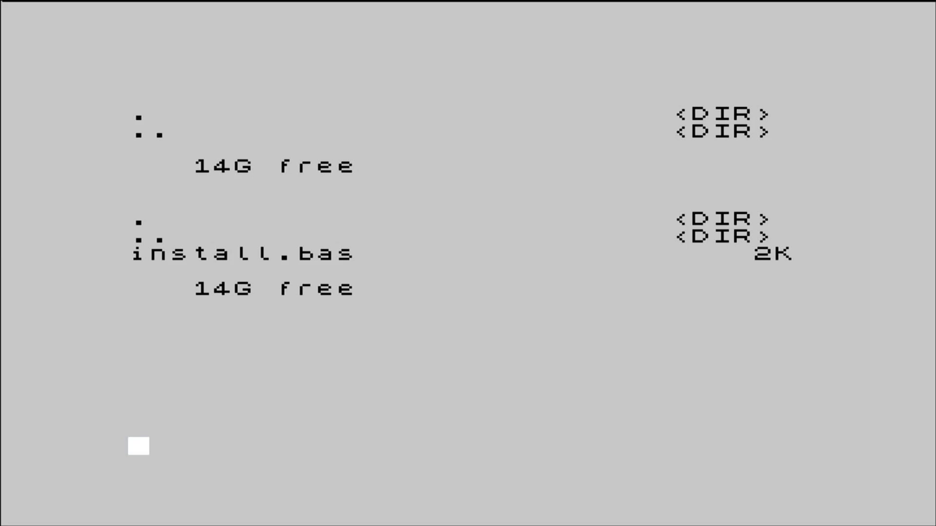
type("Load")
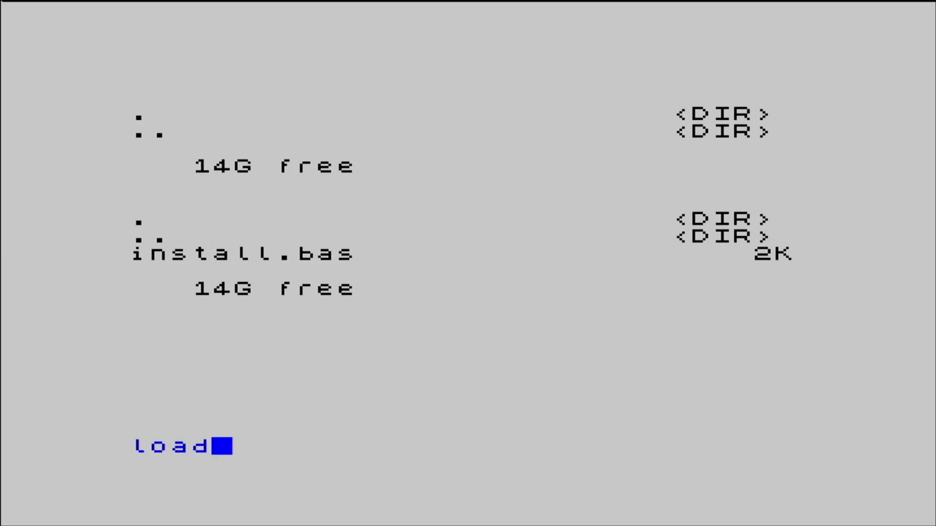
type("\"")
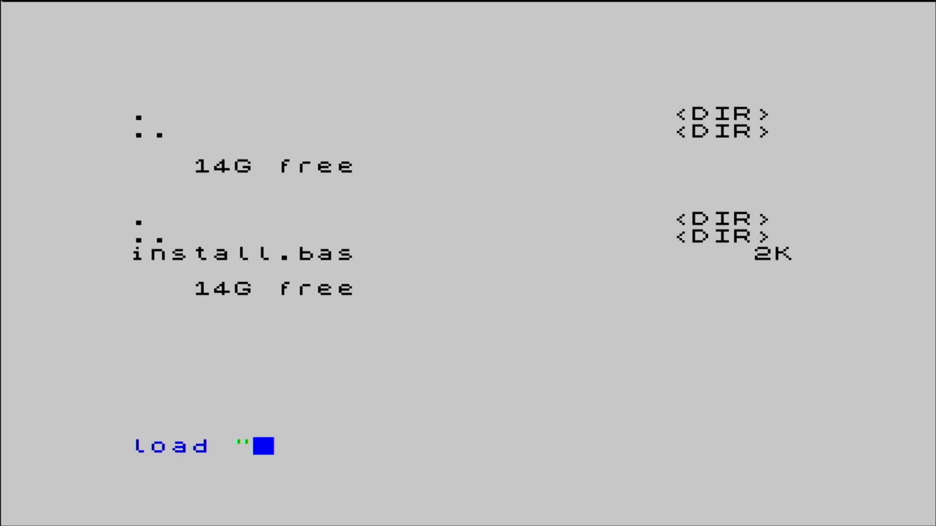
type("instl")
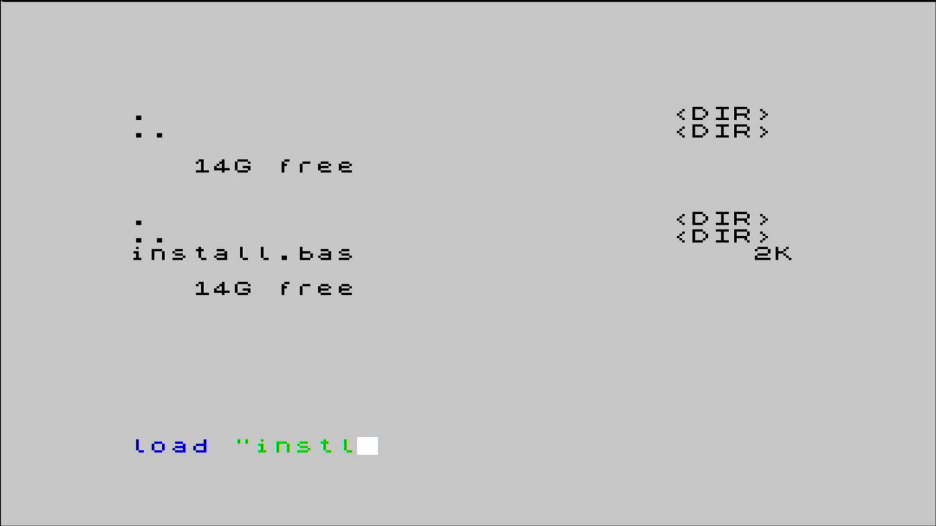
type("all")
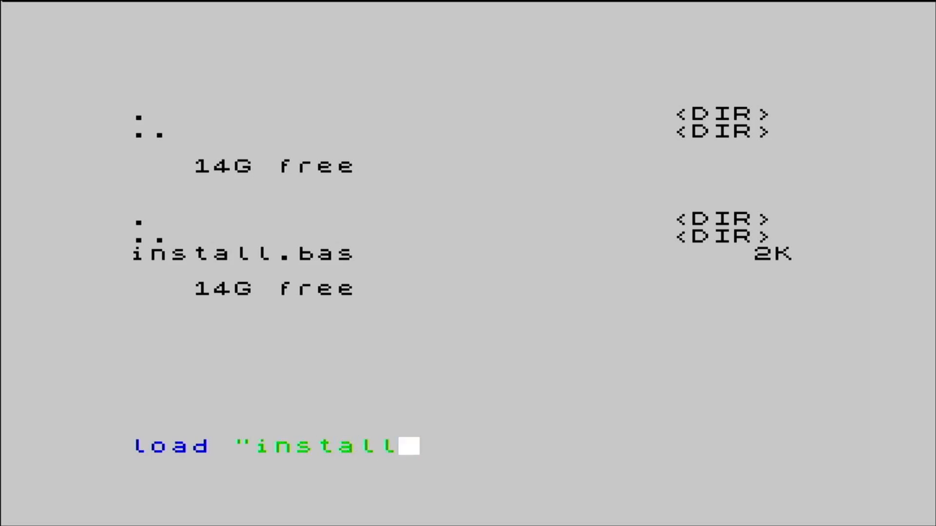
type(".ba")
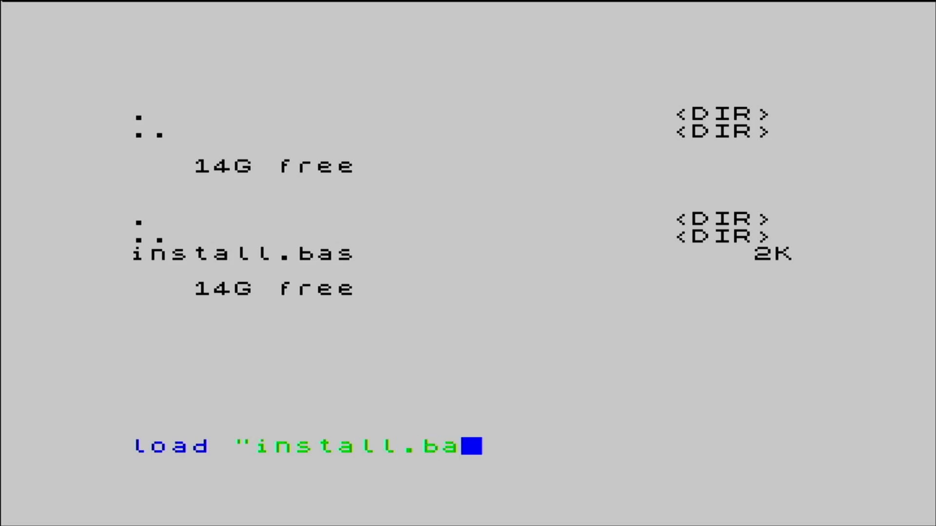
- Complete load "install.bas" and RUN it to install and launch GetIt 1.3
type("s\"")
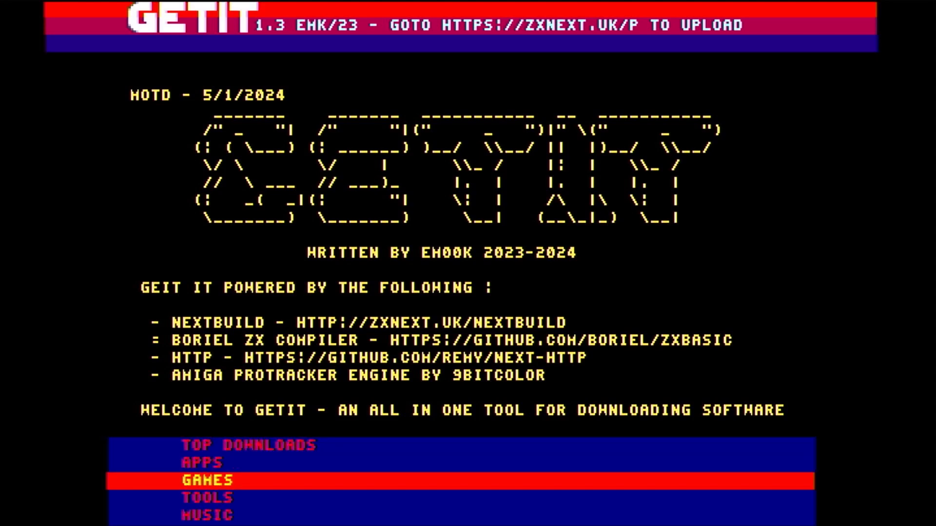
- Browse the Games category's seven results, then cancel back to GetIt's main menu
left_click(206, 479)
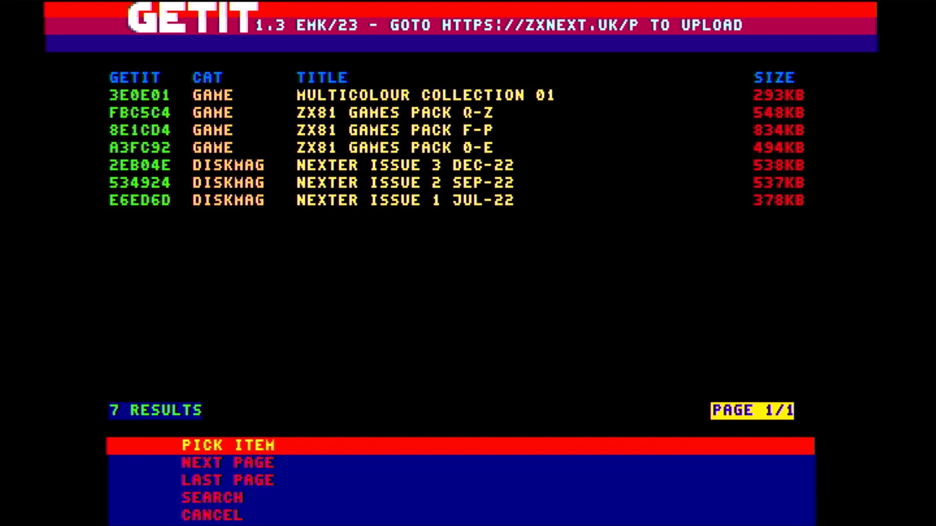
key("Down")
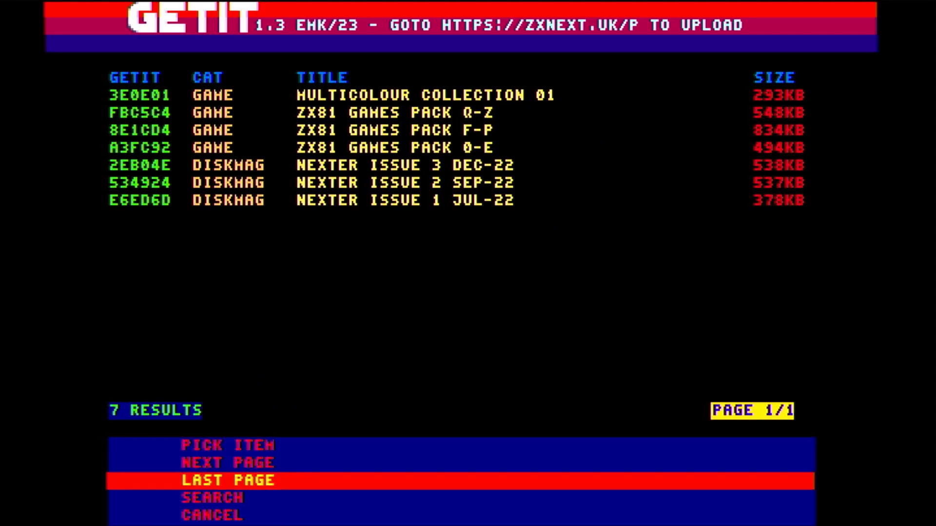
key("up")
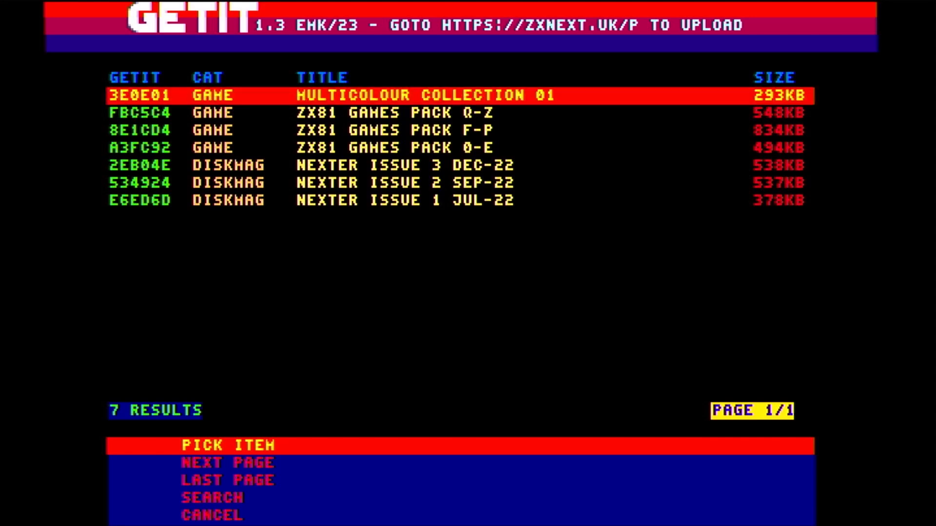
key("Down")
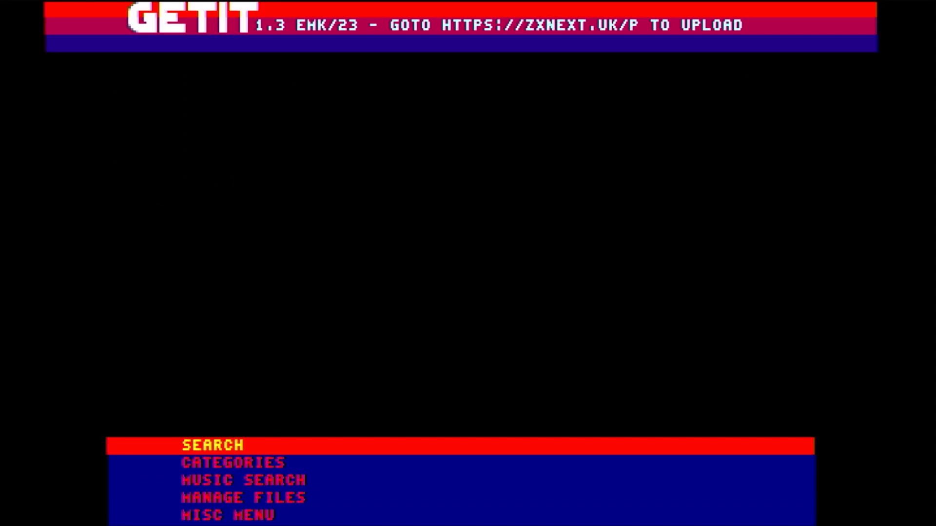
- Search GetIt for 'INV' and open the Brickz! (Invaderz) details from the four results
left_click(212, 445)
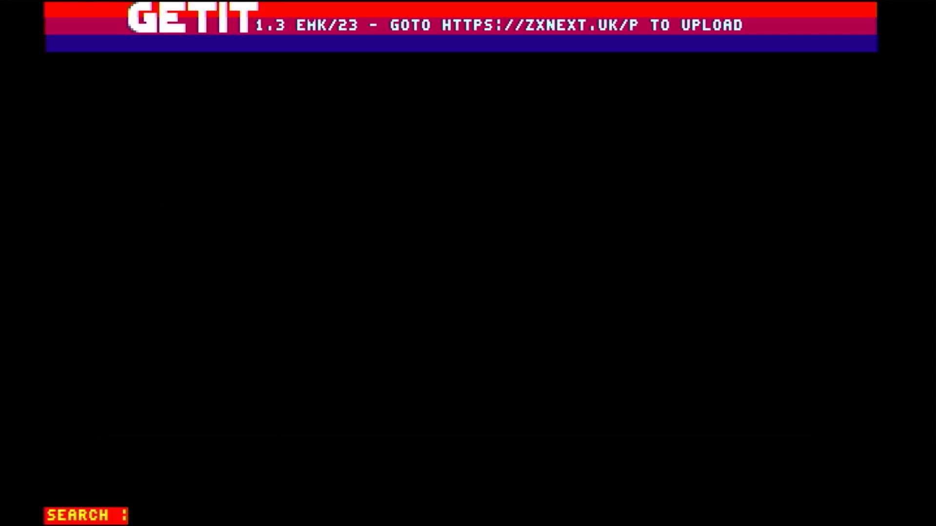
type("INV")
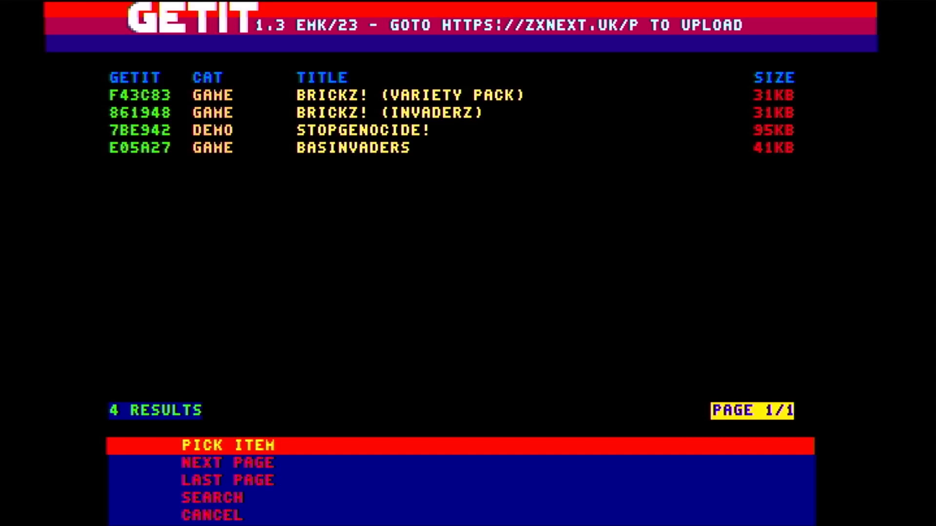
key("down")
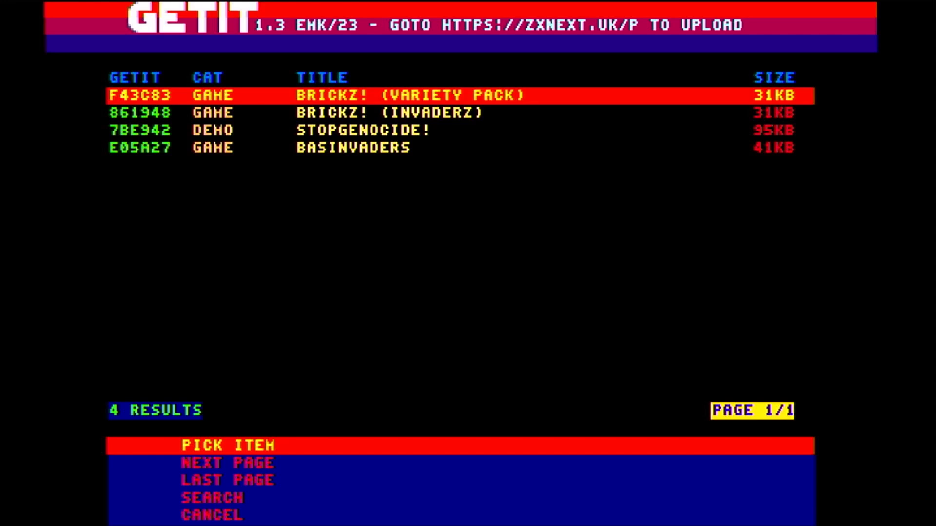
key("Down")
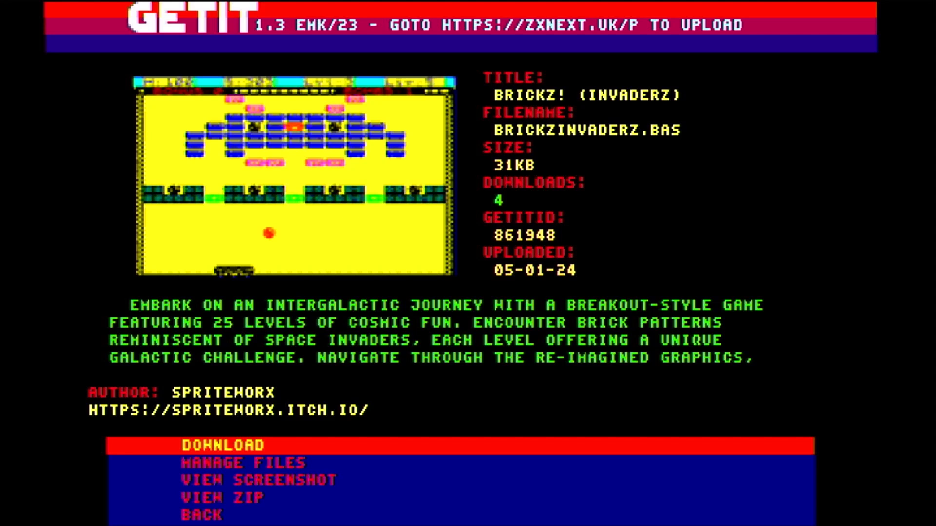
- Download Brickz! (Invaderz) and let it launch, reaching level 12's ball-launch screen
left_click(223, 445)
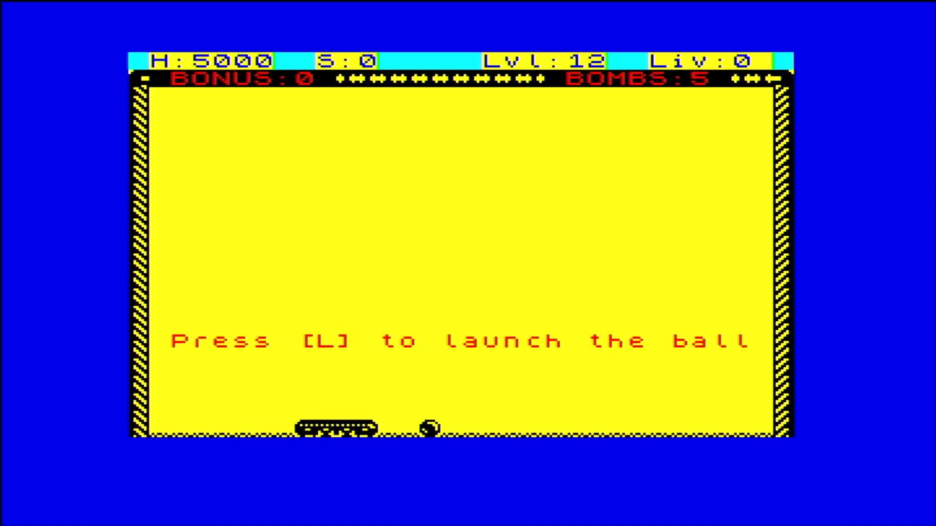
key("l")
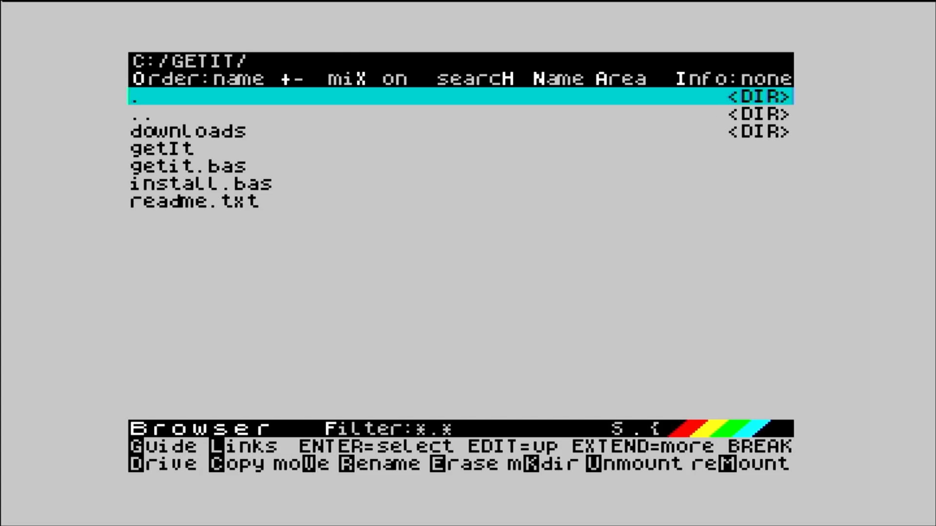
- Move the browser selection down to the downloads directory in C:/GETIT
key("Down")
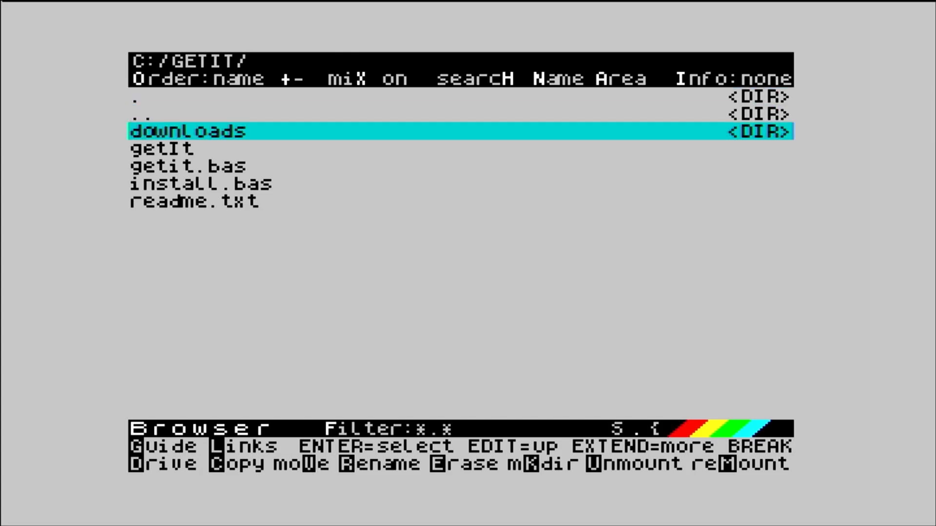